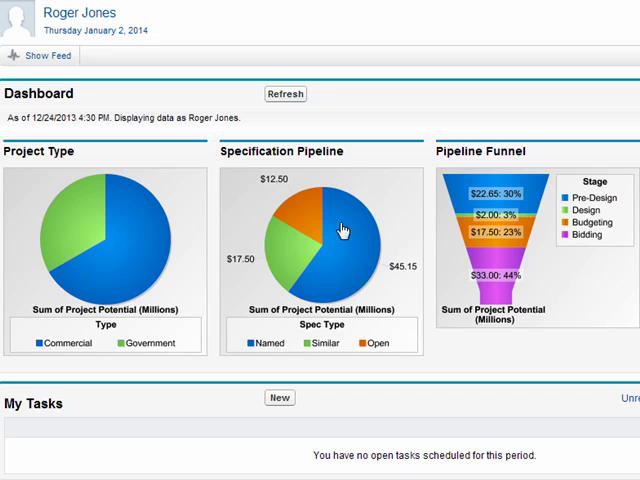
mouse_move(288, 304)
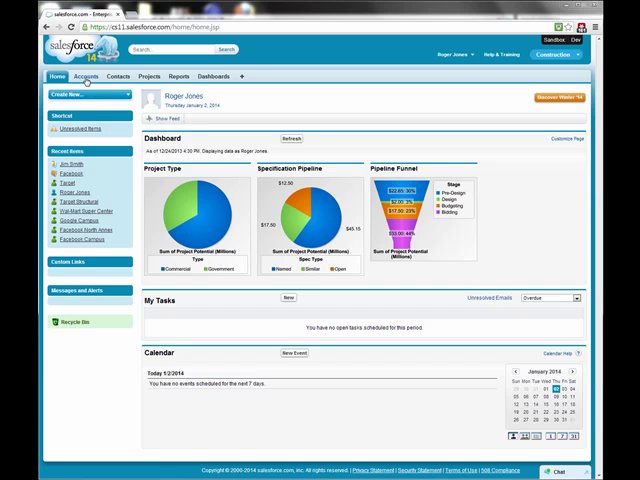
mouse_move(120, 76)
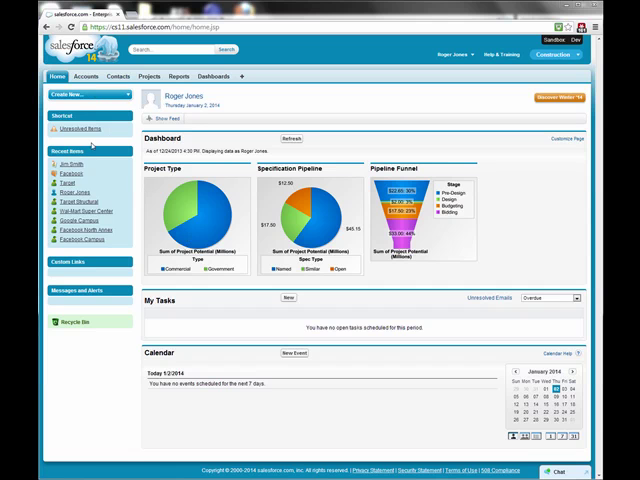
- Review the Facebook account's project relationships, contacts, activities and projects lists
left_click(68, 174)
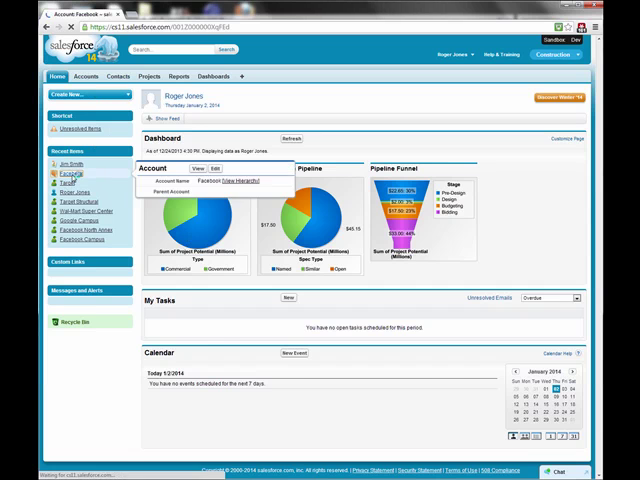
left_click(72, 172)
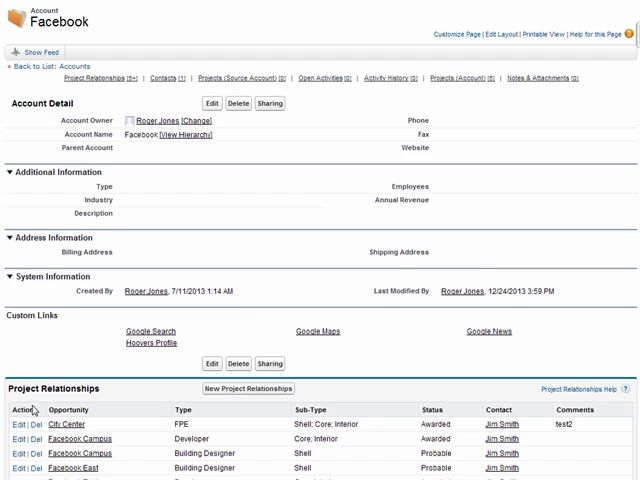
scroll("down", 3)
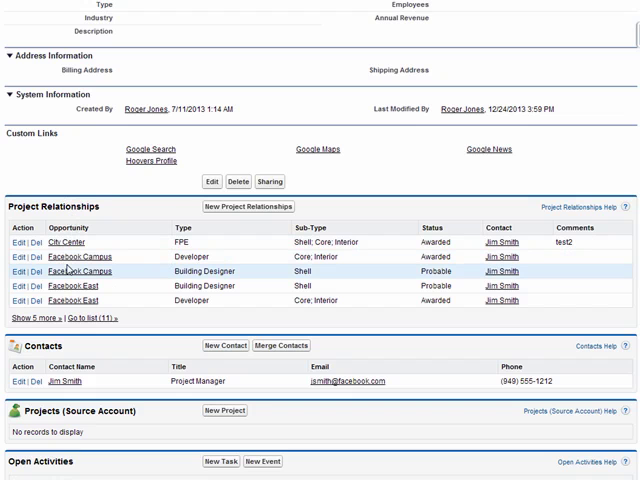
mouse_move(68, 272)
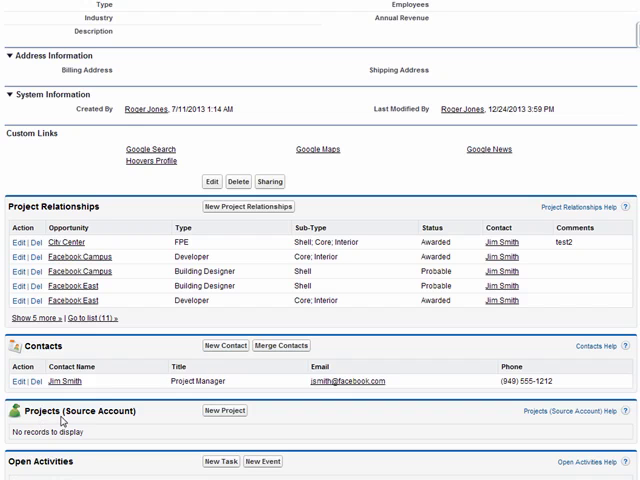
scroll("down", 3)
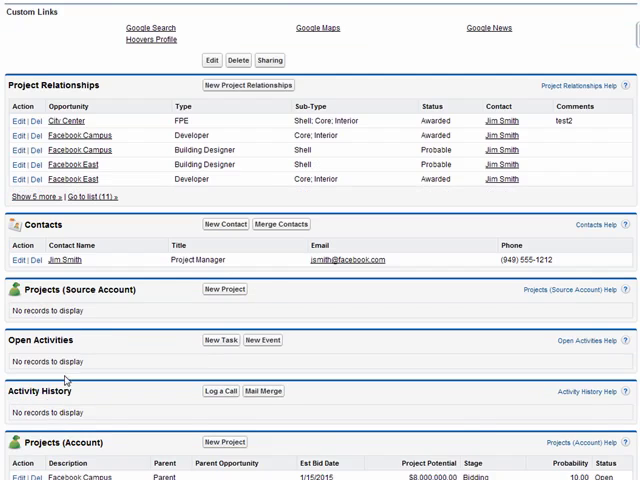
scroll("down", 3)
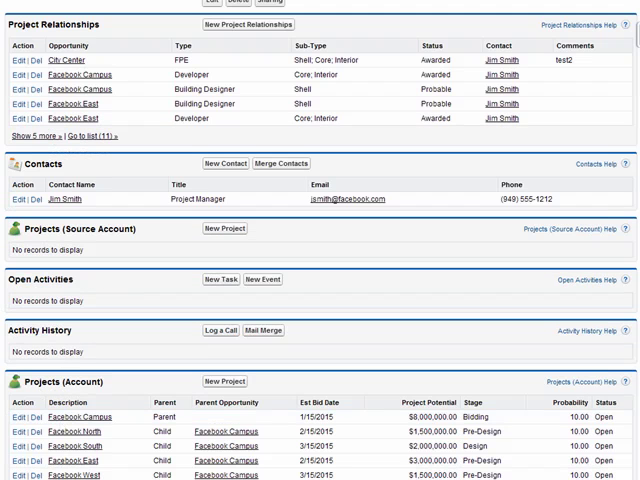
scroll("up", 3)
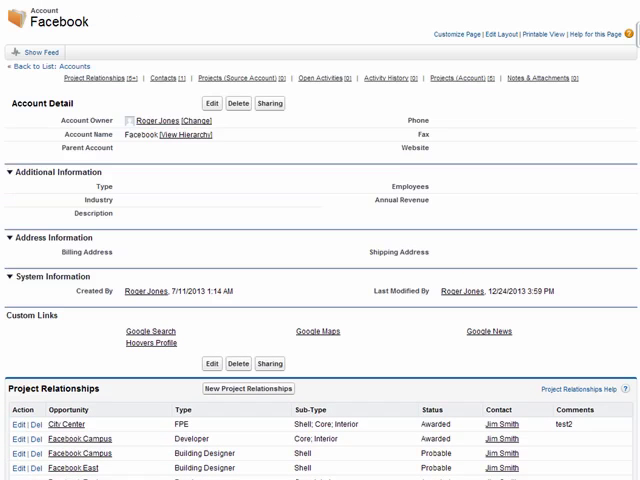
mouse_move(124, 96)
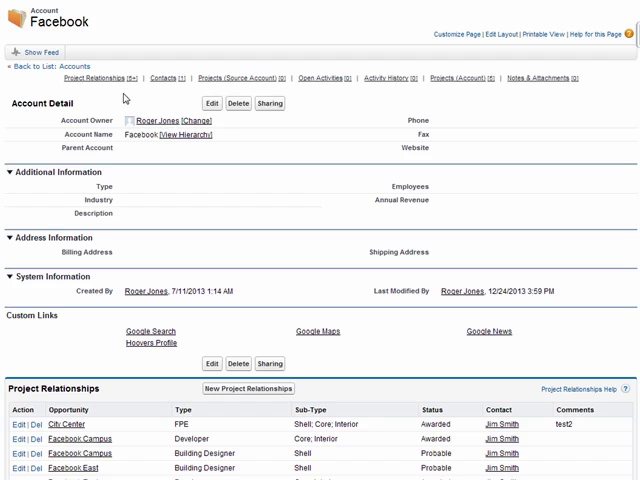
left_click(166, 78)
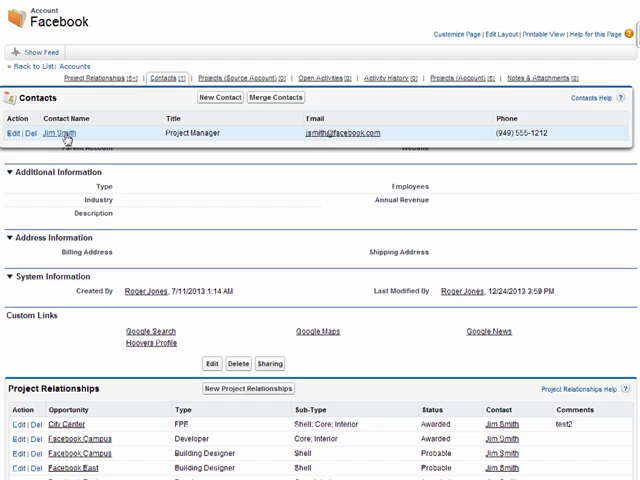
left_click(80, 132)
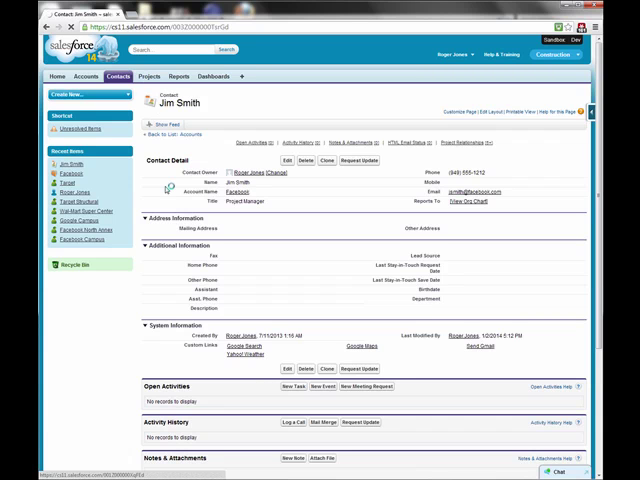
- Go to recent projects and review the Target project's details and related lists
left_click(152, 76)
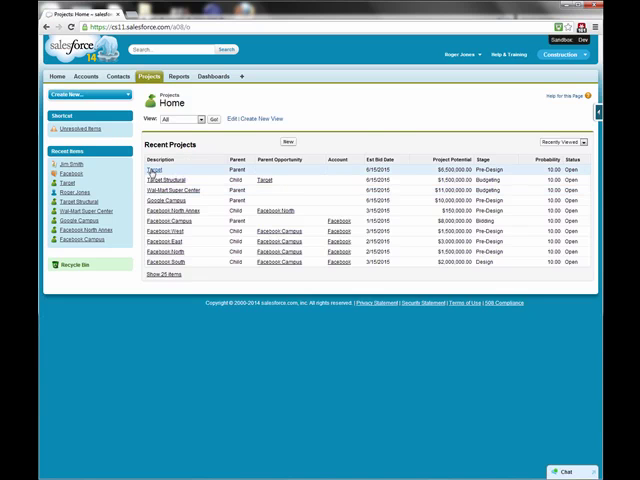
mouse_move(152, 180)
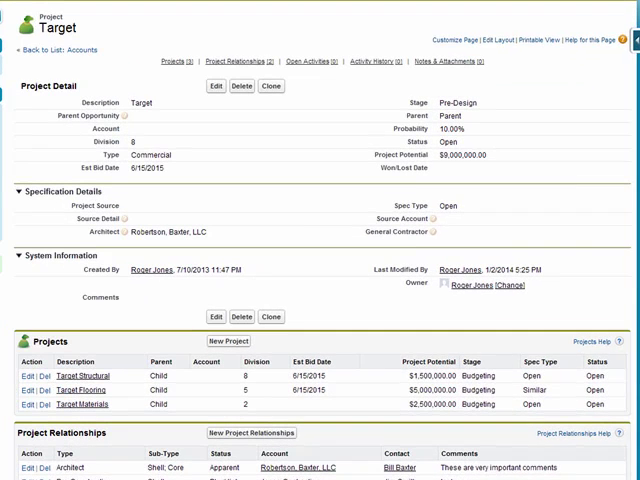
mouse_move(140, 124)
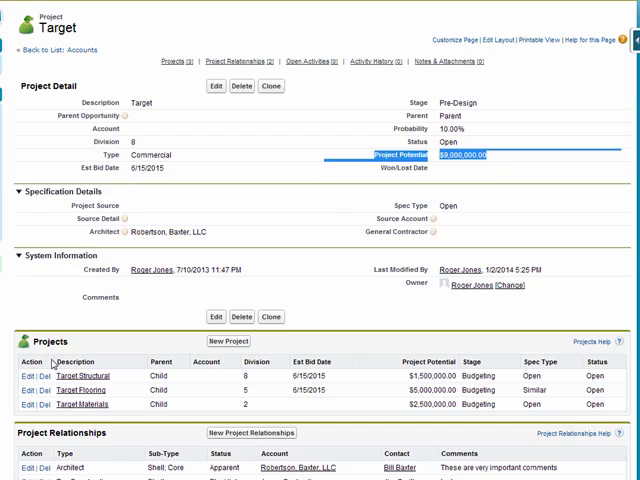
scroll("down", 3)
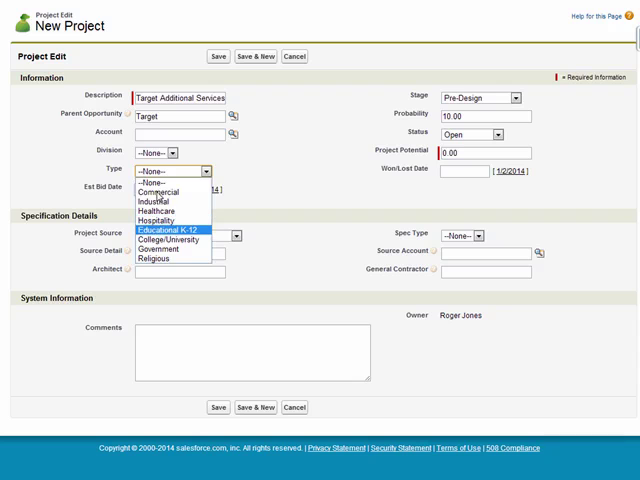
- Save Target Additional Services as Commercial type, 250000 potential and Open spec type
left_click(158, 192)
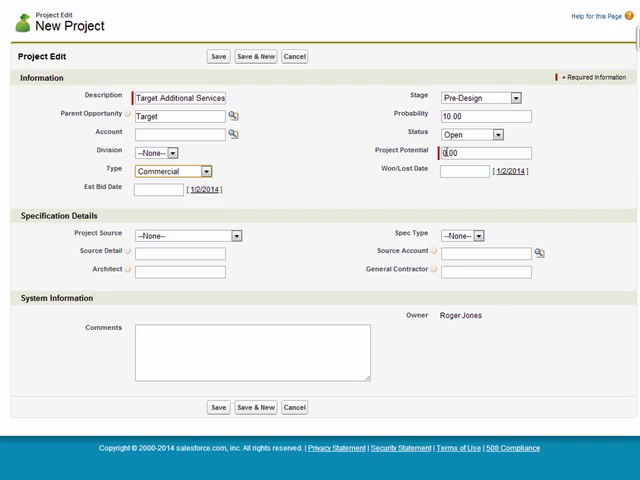
type("250")
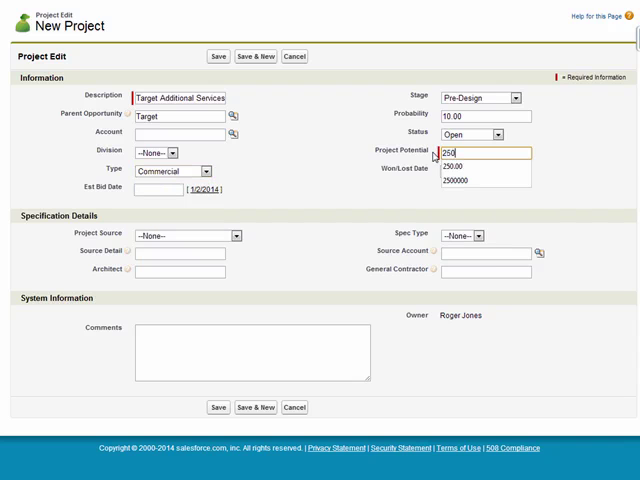
left_click(484, 168)
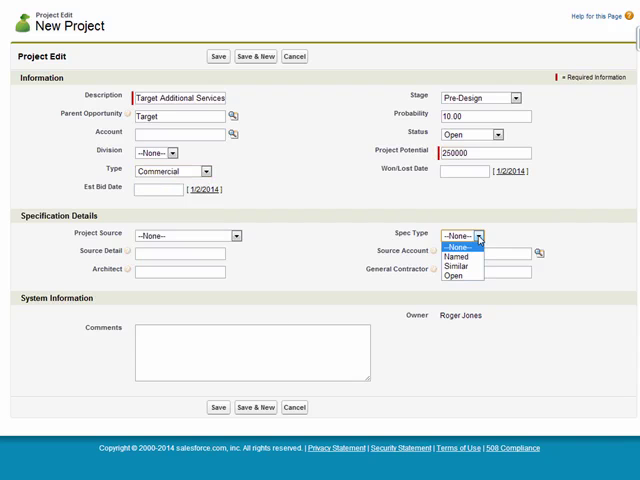
mouse_move(456, 270)
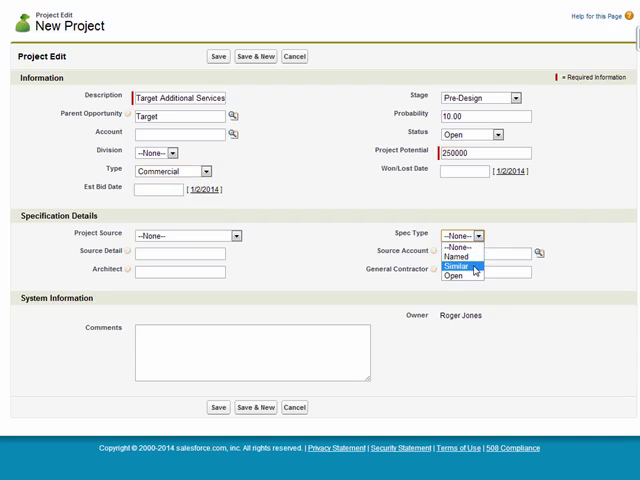
left_click(454, 276)
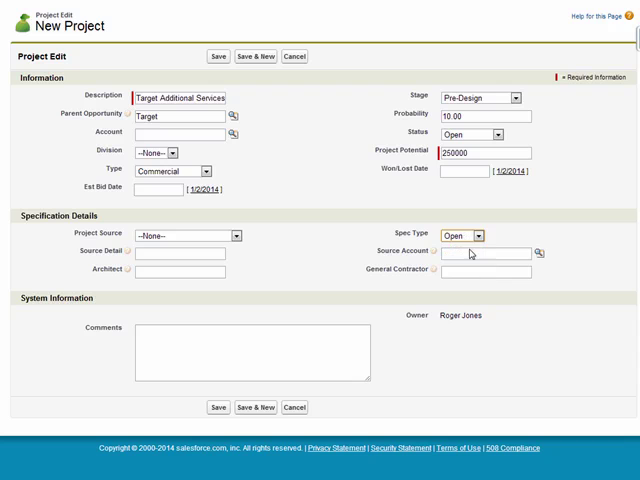
left_click(216, 408)
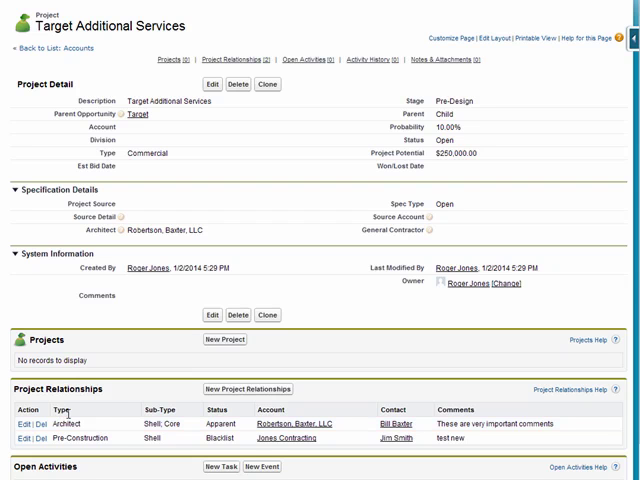
mouse_move(76, 372)
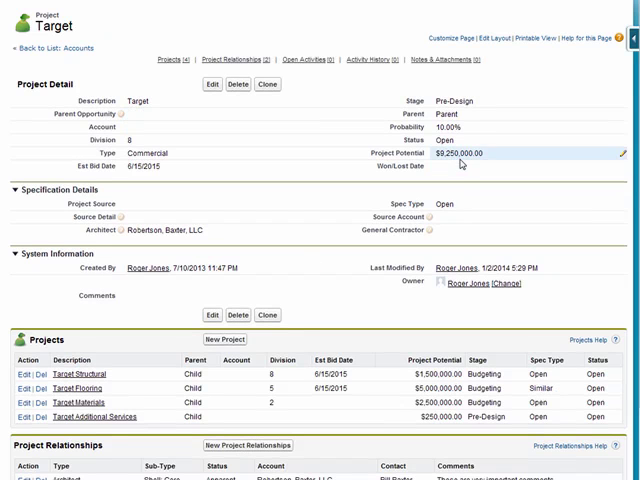
mouse_move(464, 166)
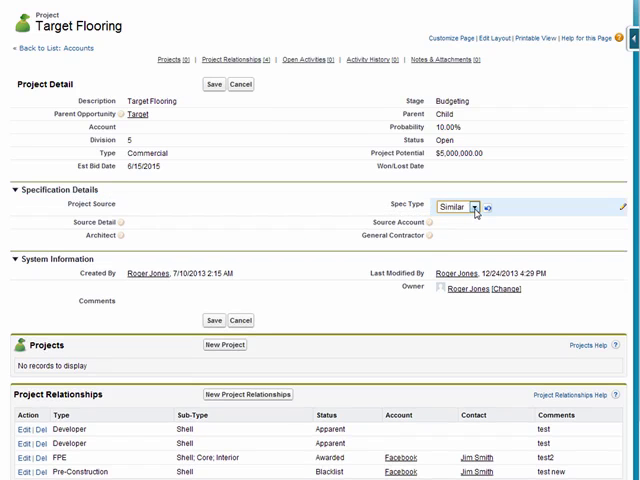
- Set Target Flooring's spec type to Similar and return to the home dashboard
left_click(468, 208)
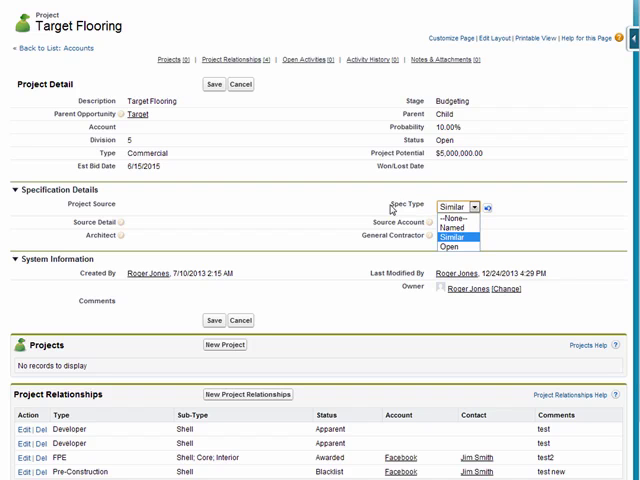
mouse_move(392, 208)
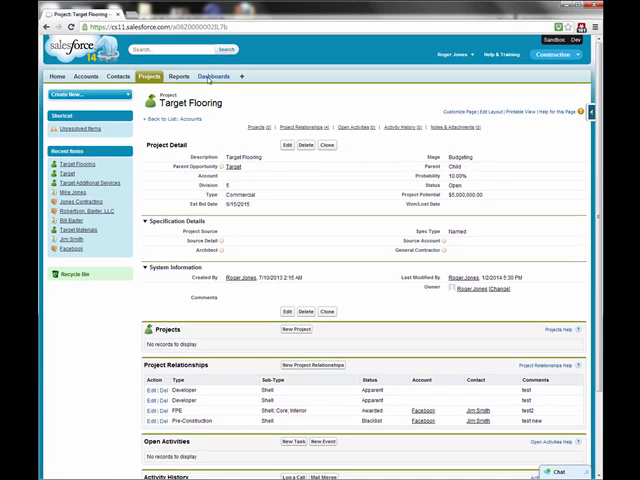
left_click(224, 76)
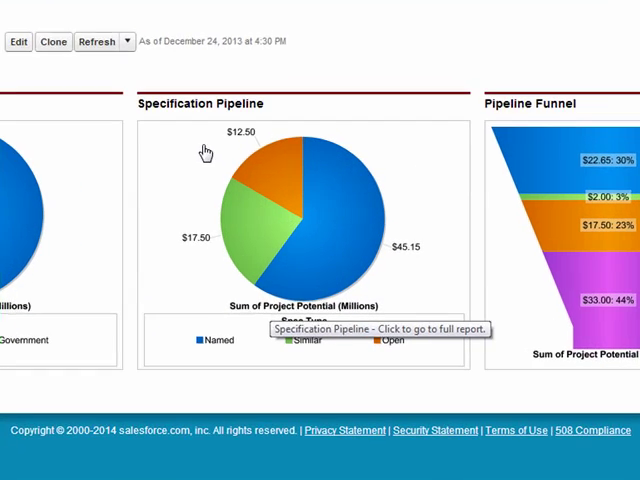
mouse_move(214, 340)
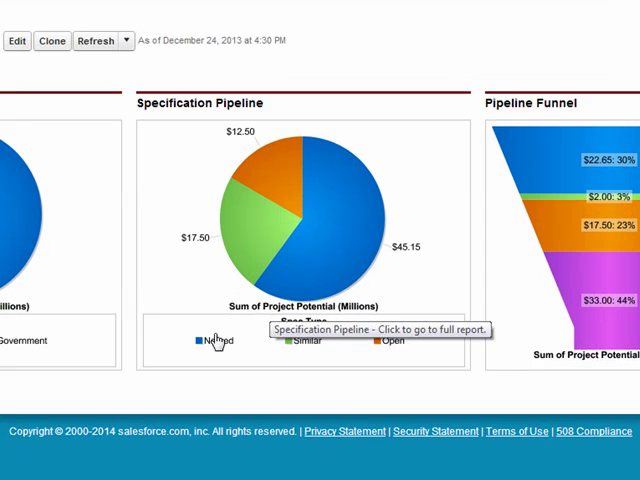
mouse_move(368, 388)
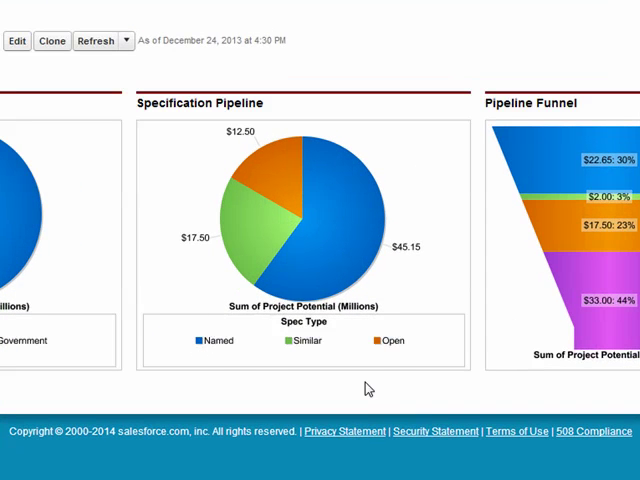
mouse_move(304, 322)
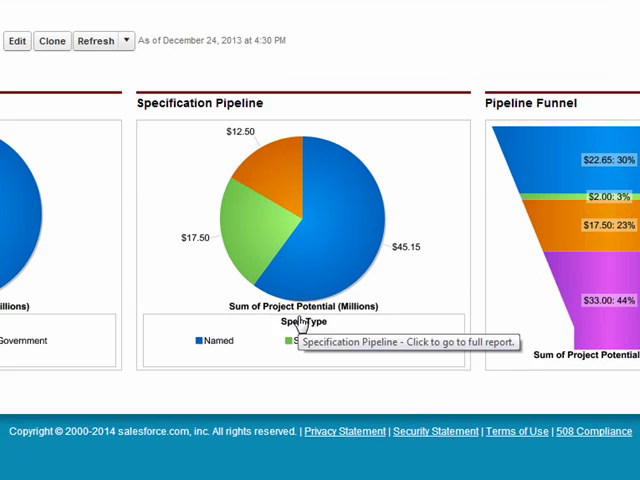
mouse_move(418, 280)
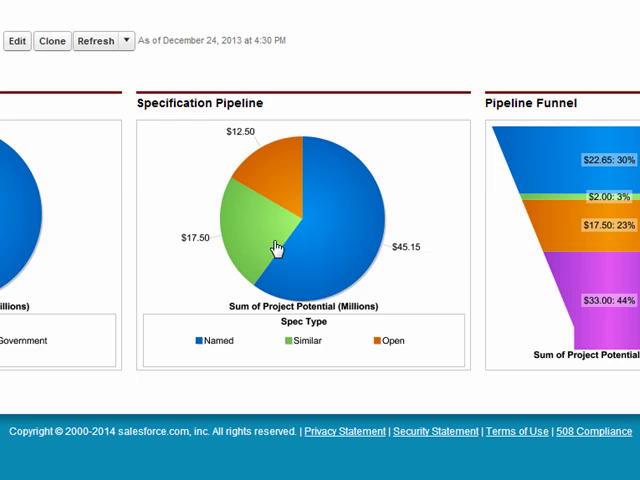
mouse_move(320, 214)
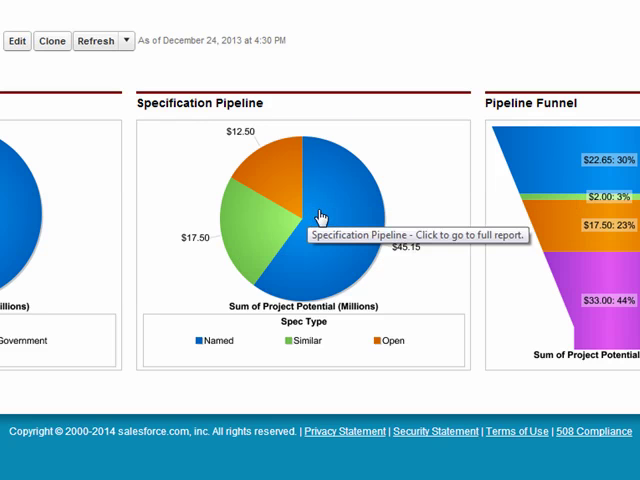
- From the full Specification Pipeline report, bring up the Target Flooring project record
left_click(320, 210)
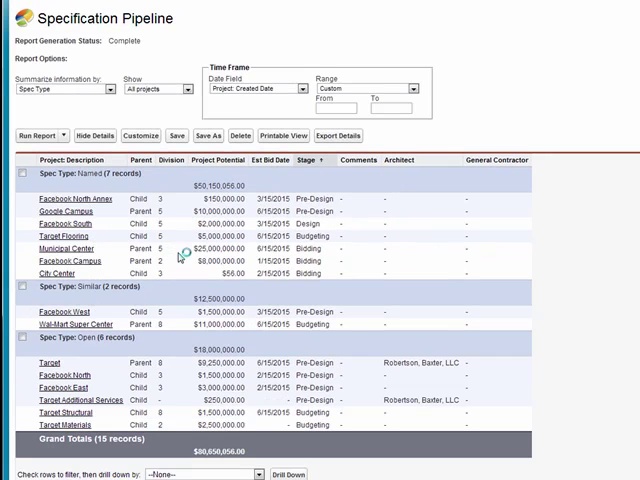
left_click(66, 226)
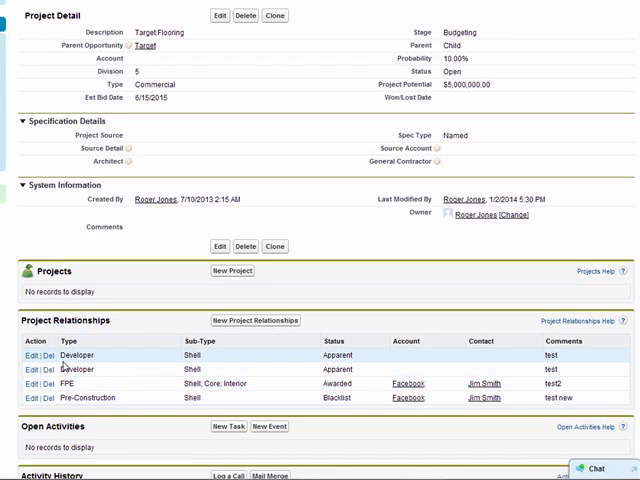
- Edit the Developer relationship to Architect type with Core replacing Shell as sub-type
left_click(16, 356)
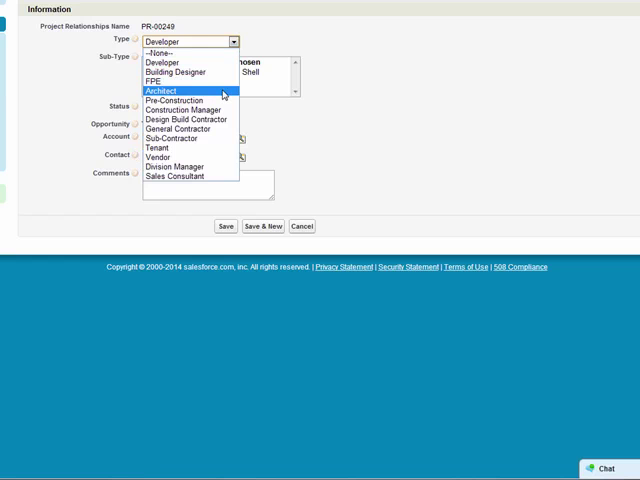
left_click(176, 90)
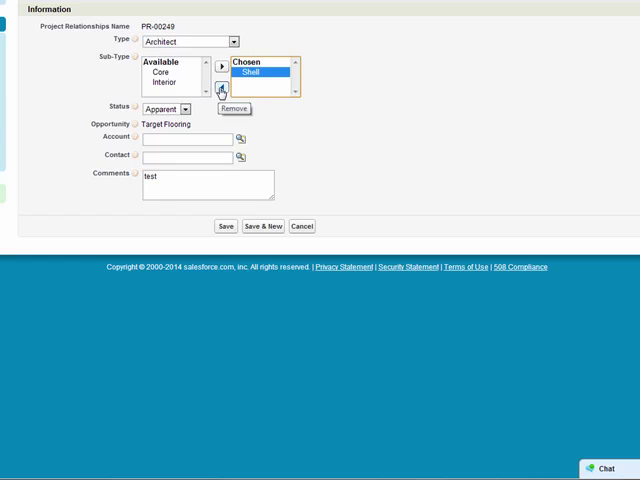
left_click(220, 90)
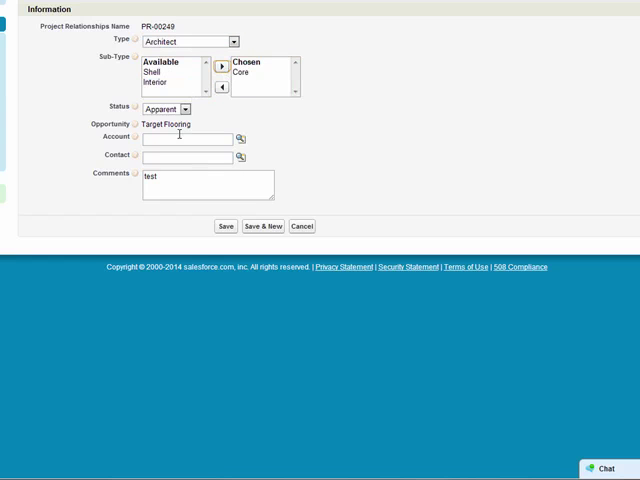
left_click(186, 108)
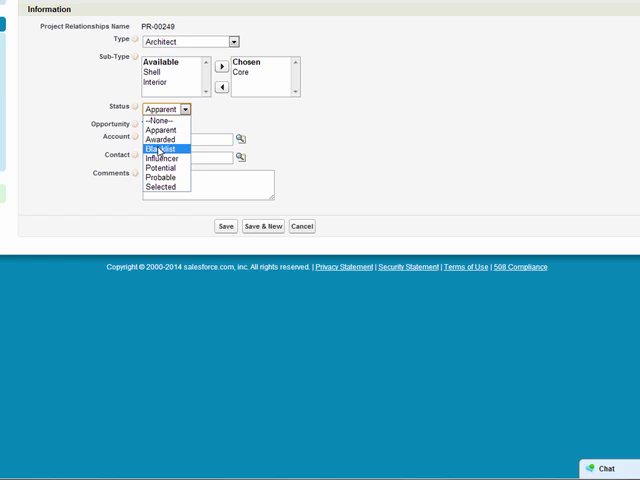
mouse_move(164, 136)
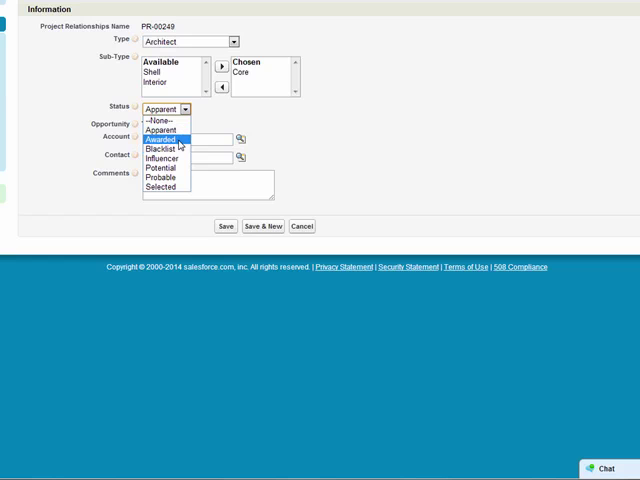
mouse_move(164, 148)
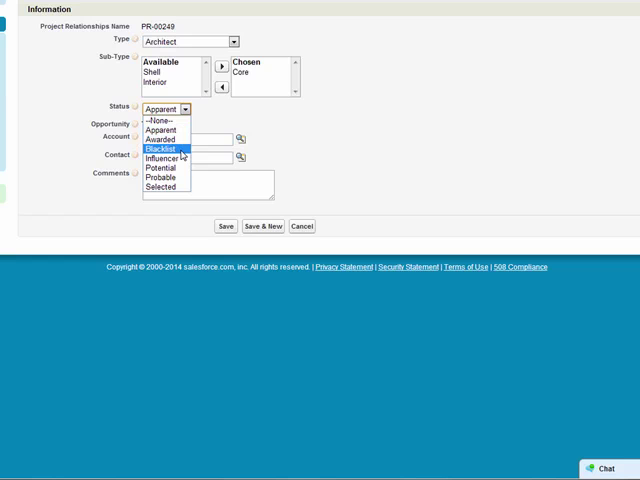
mouse_move(164, 158)
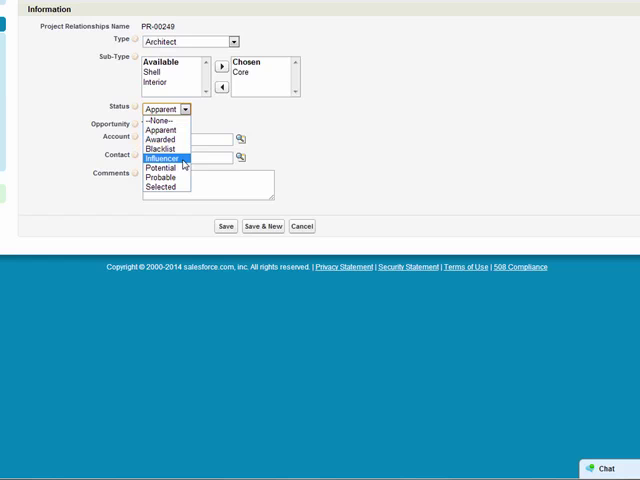
mouse_move(164, 168)
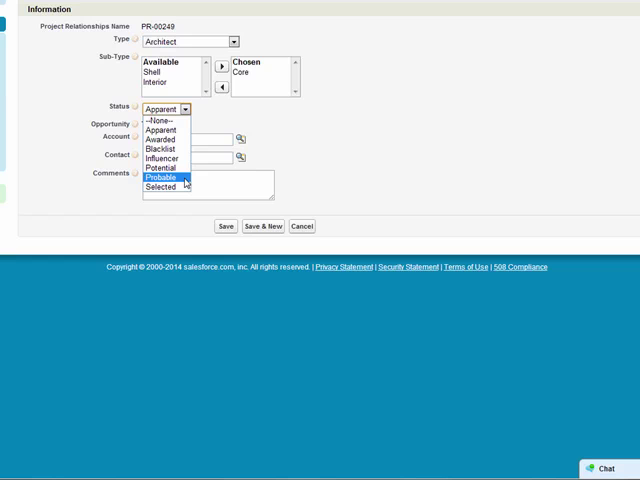
left_click(162, 140)
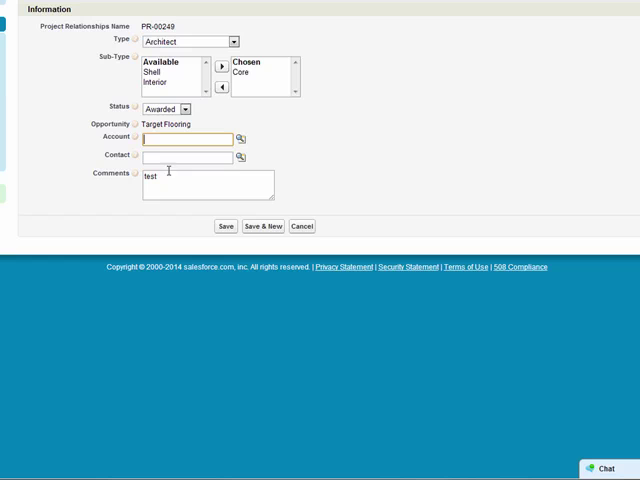
type("R")
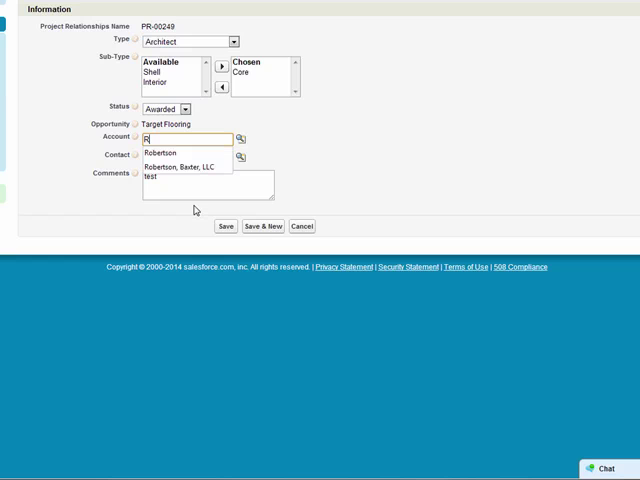
left_click(186, 166)
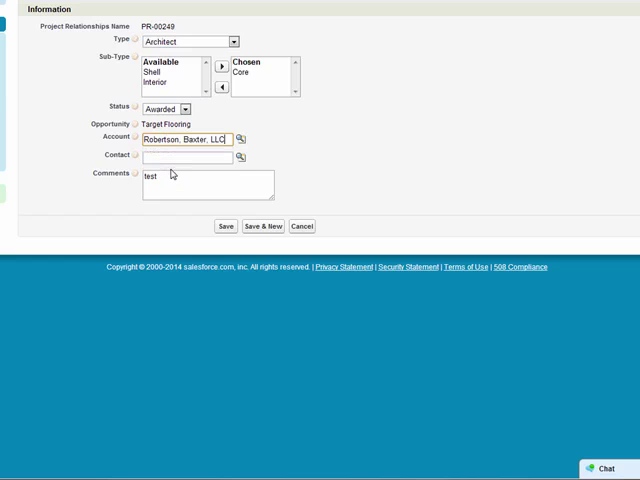
left_click(184, 156)
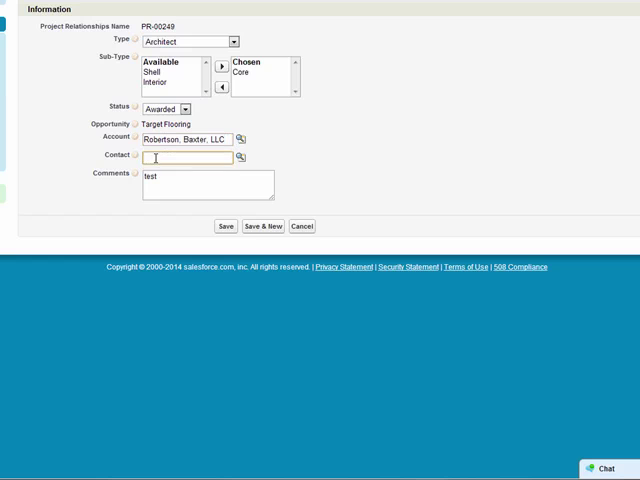
type("bill baxter")
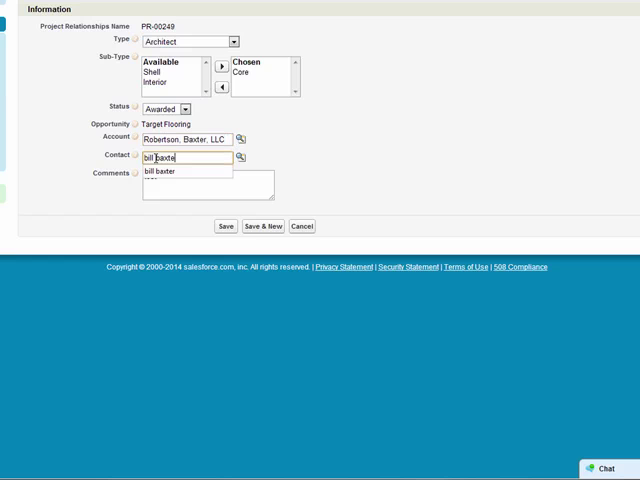
- Replace the comment with 'Project looks good for Baxter' and save the relationship
left_click(164, 168)
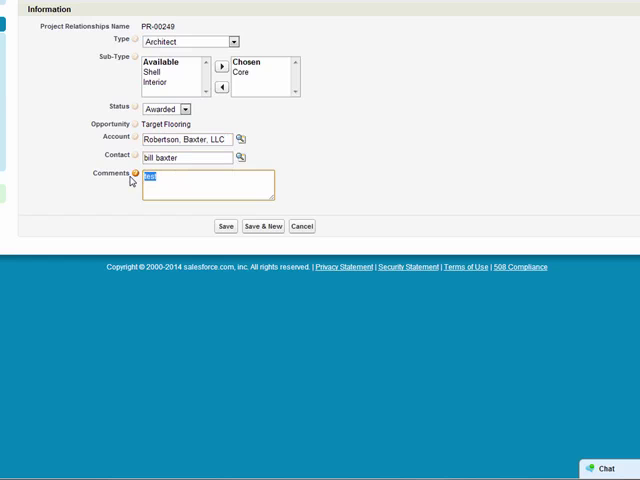
mouse_move(132, 174)
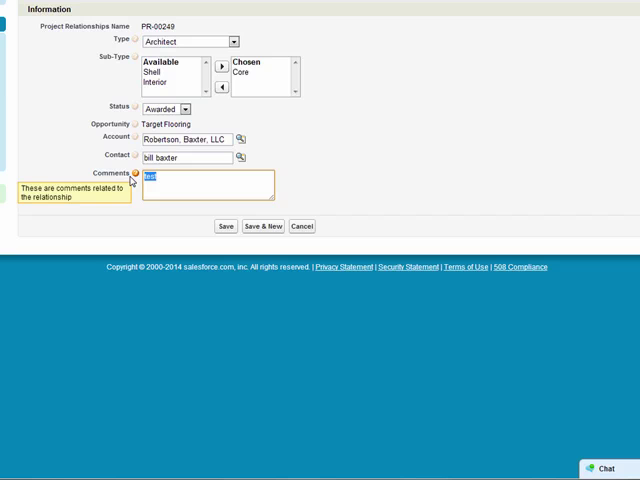
type("Project")
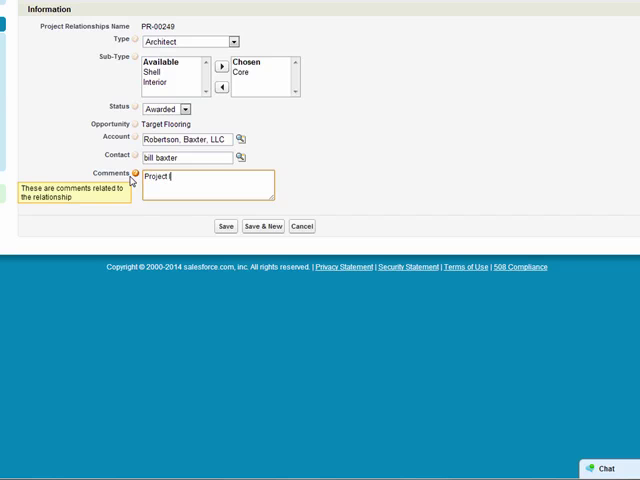
type("looks good")
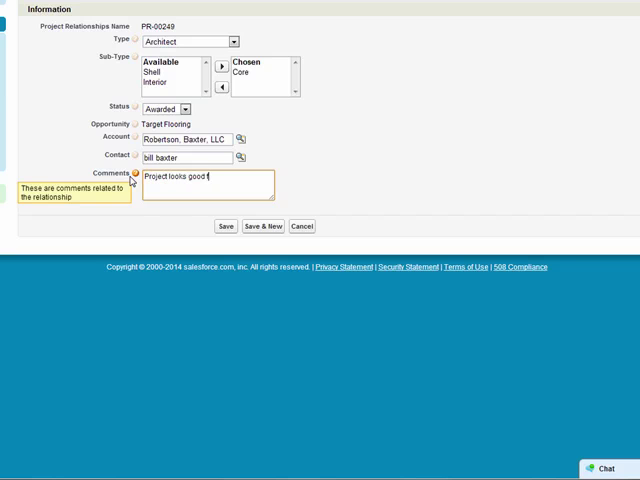
type("for Baxter")
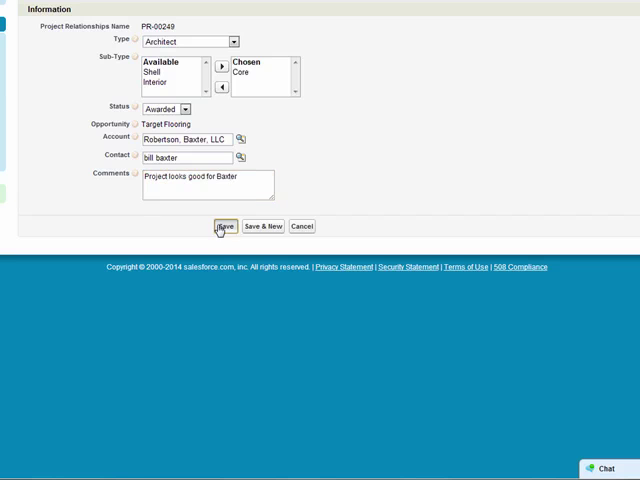
left_click(224, 226)
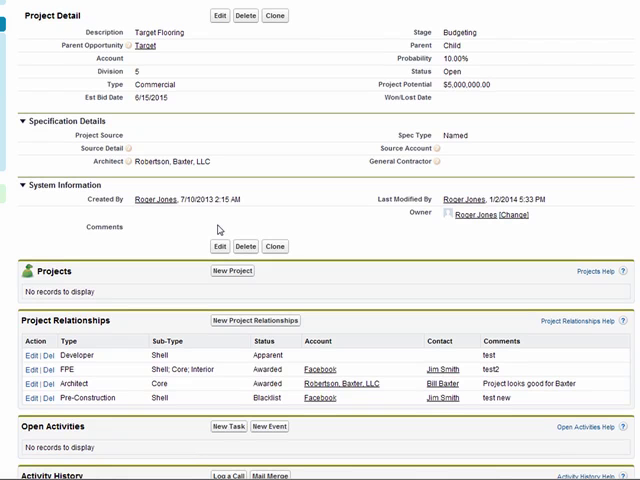